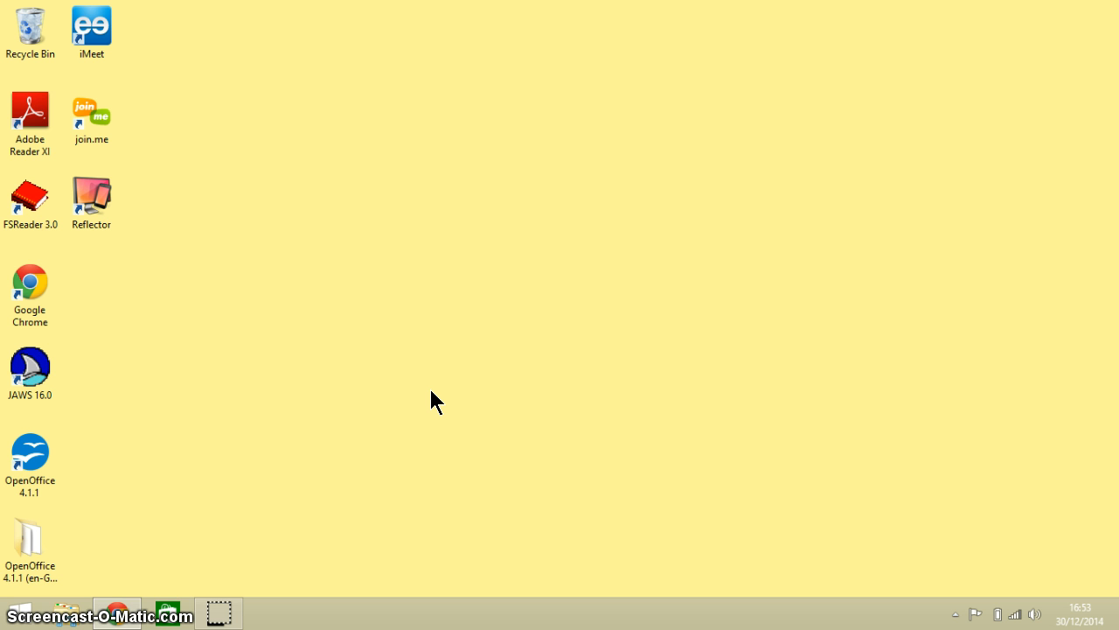
mouse_move(488, 510)
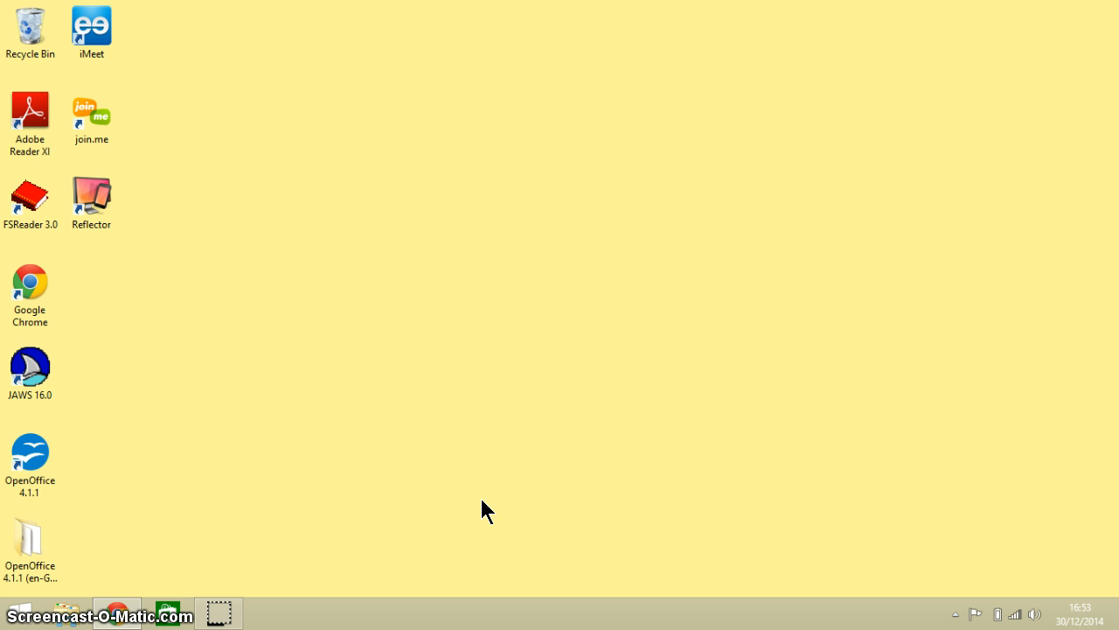
Step: Launch OpenOffice 4.1.1, start a new Text Document and maximize the Writer window
click(250, 472)
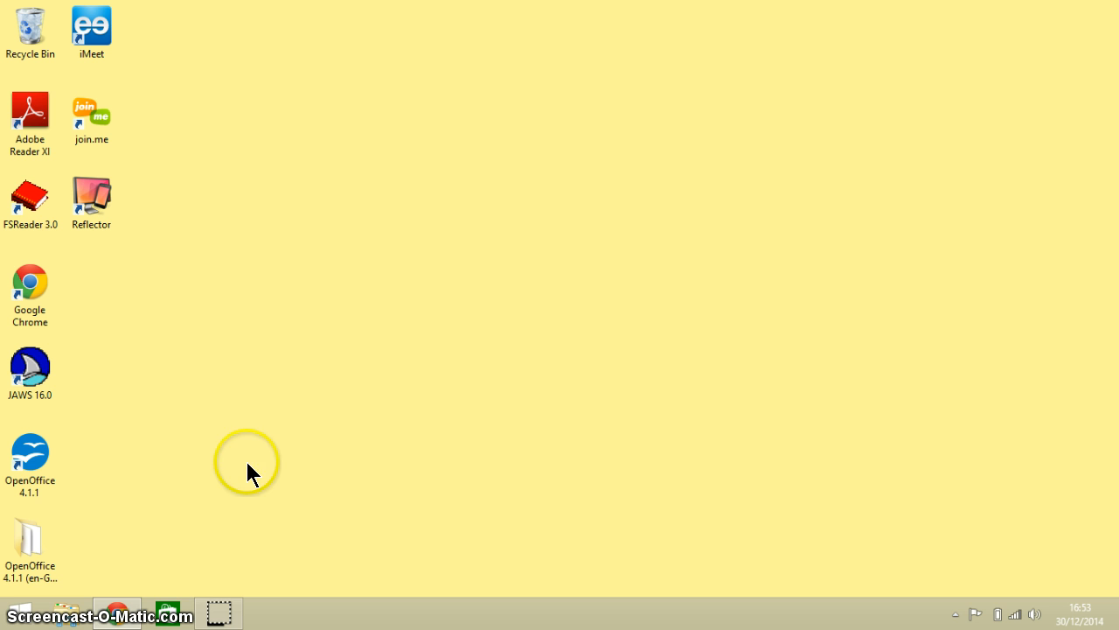
mouse_move(156, 455)
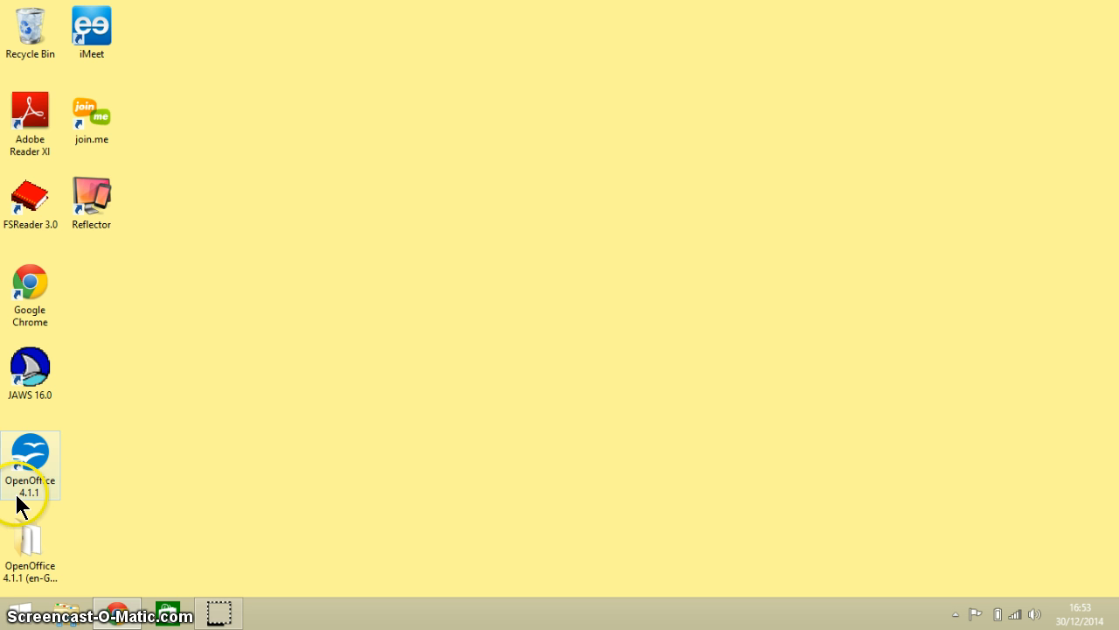
mouse_move(44, 503)
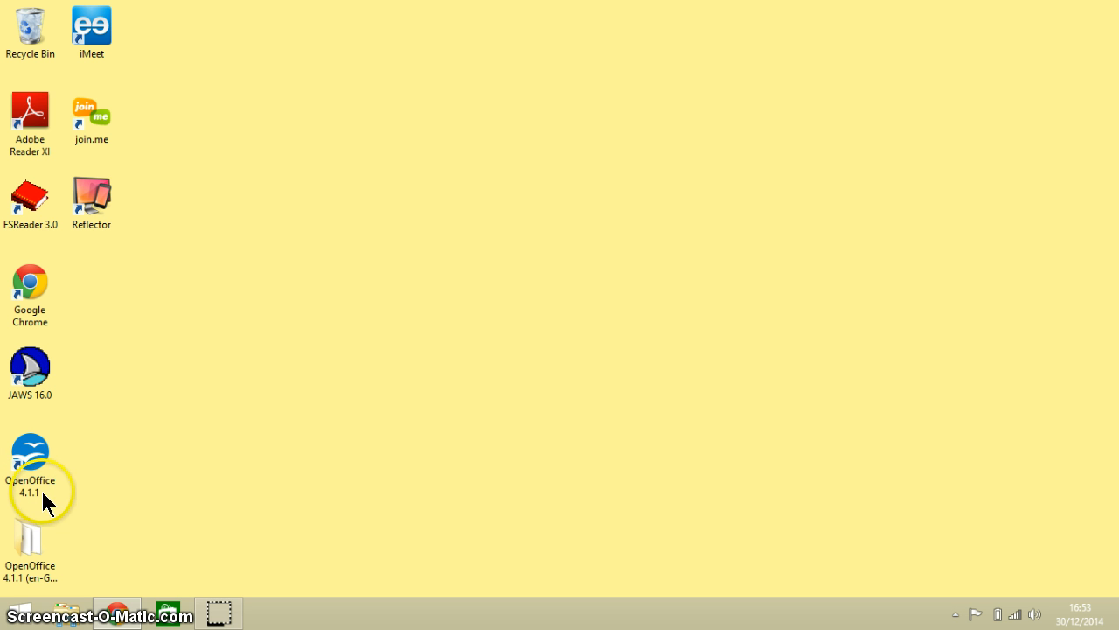
mouse_move(99, 512)
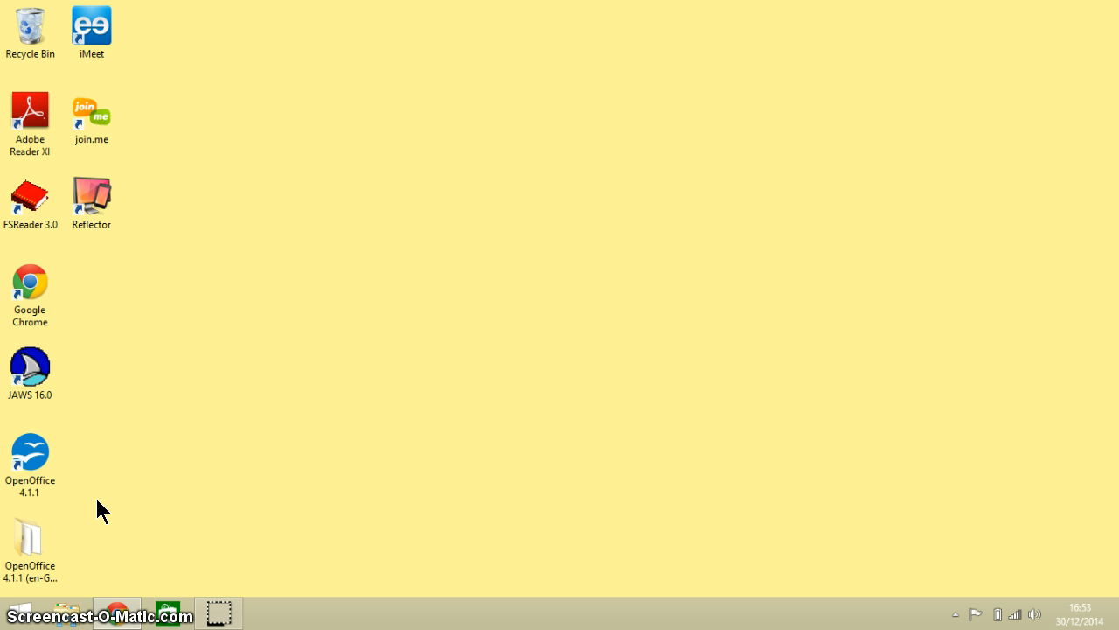
click(30, 459)
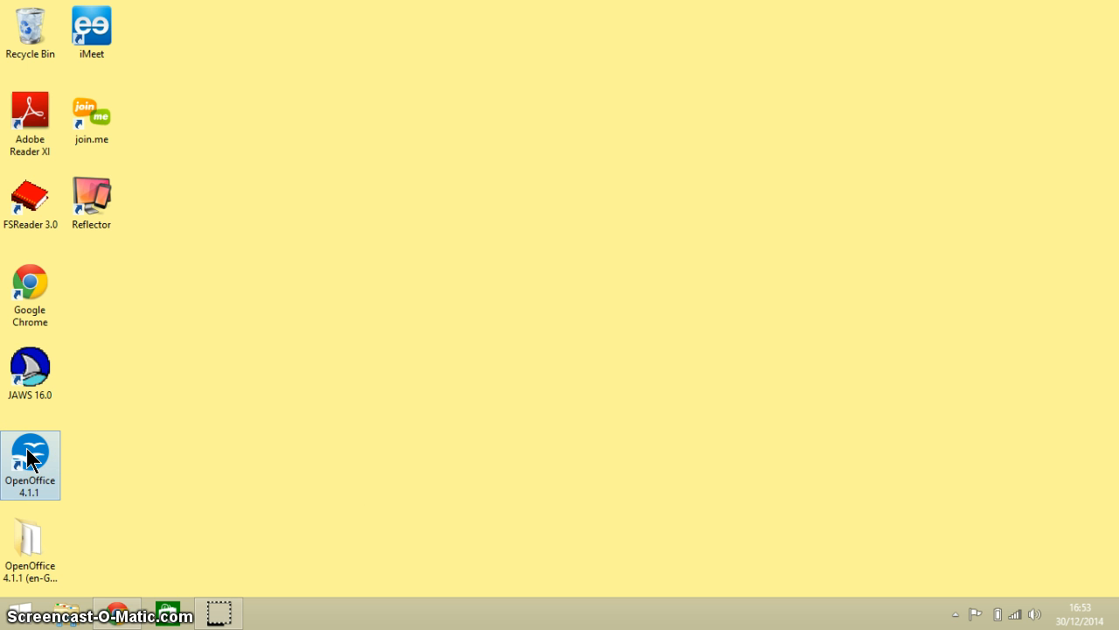
double_click(30, 454)
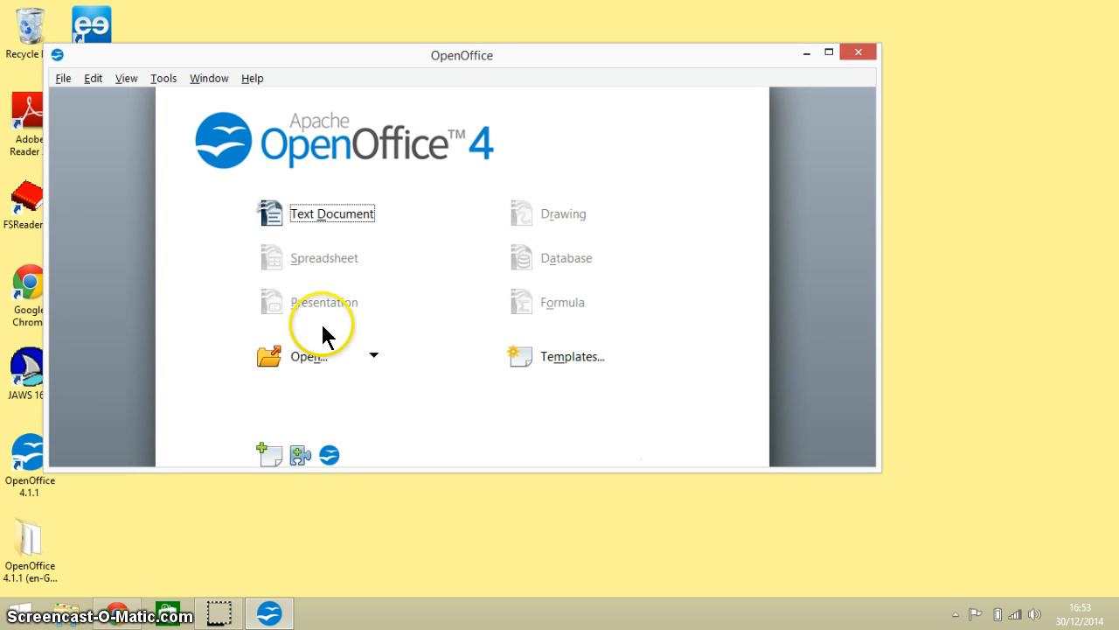
click(331, 213)
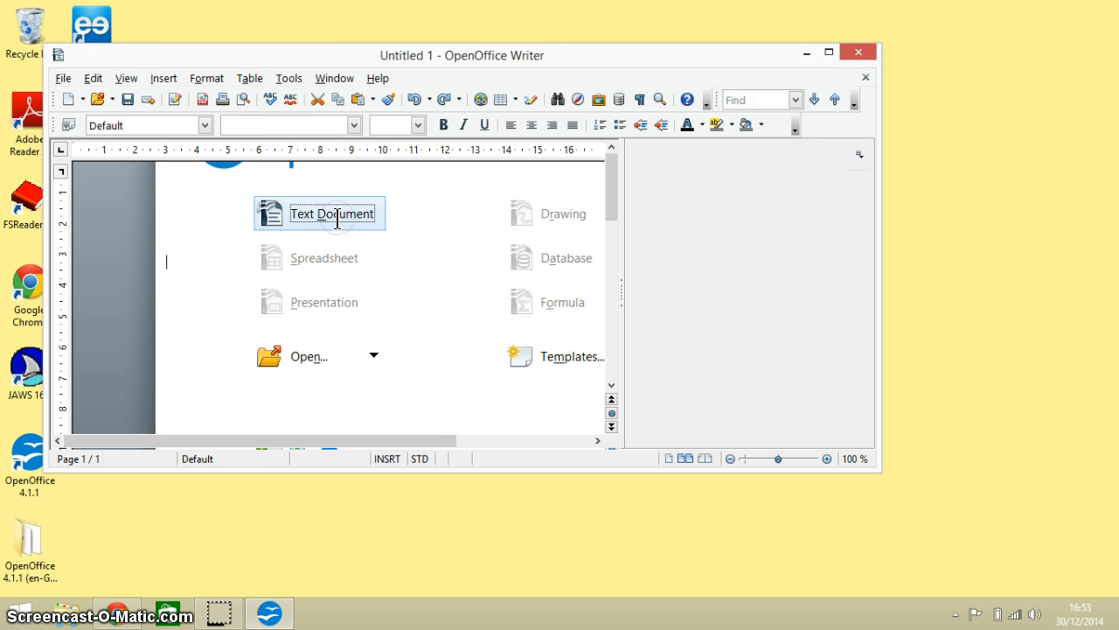
click(330, 213)
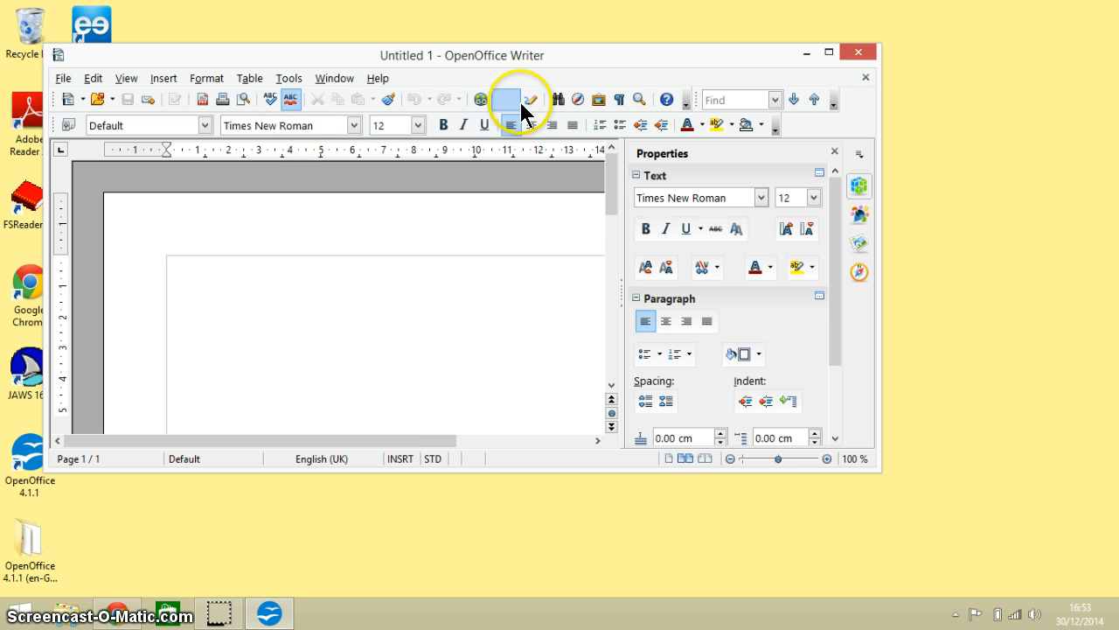
mouse_move(387, 86)
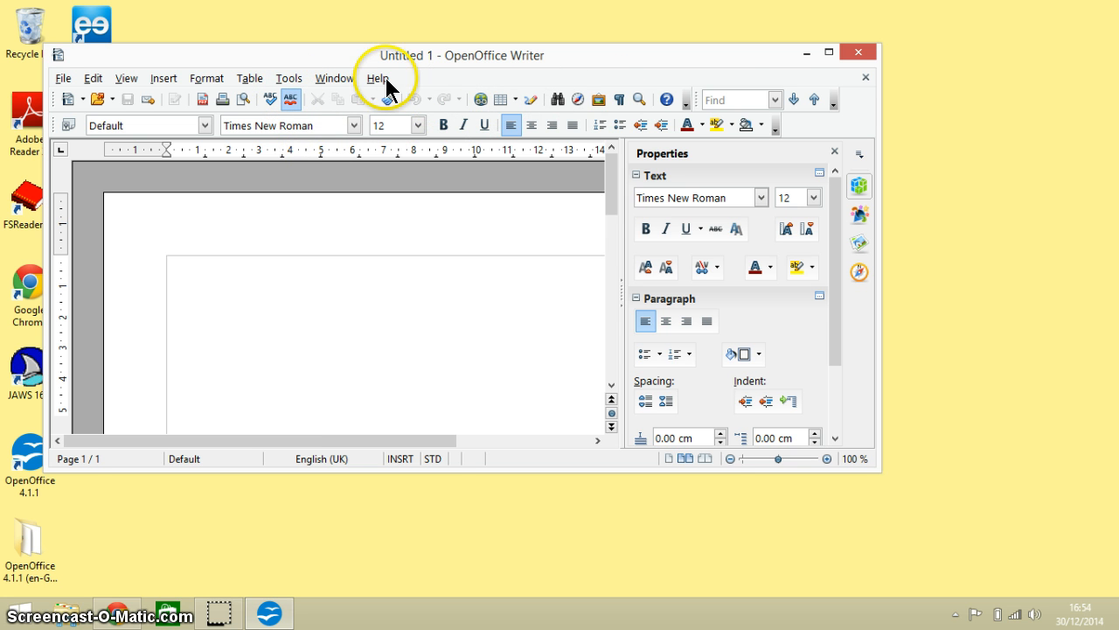
click(827, 52)
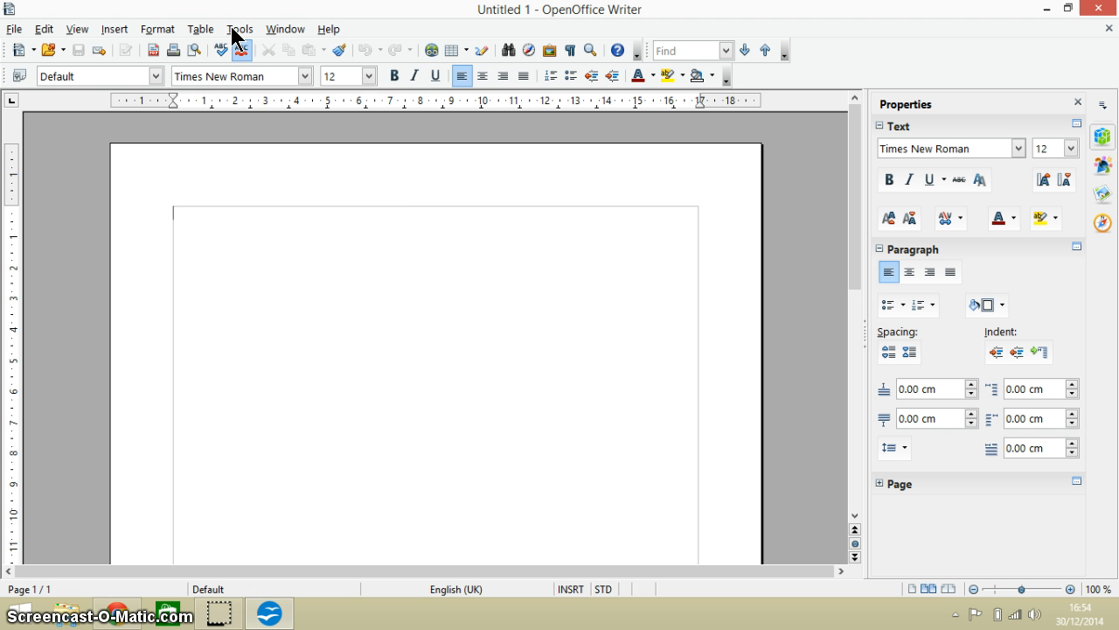
Step: Set the OpenOffice icon size to Large in the View options and confirm
click(240, 29)
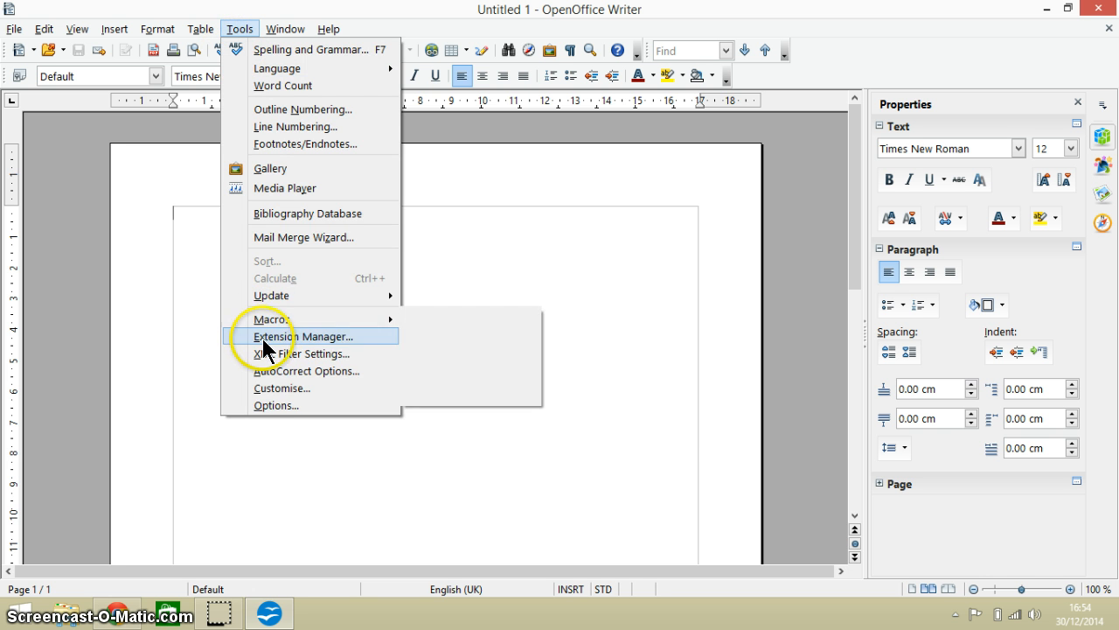
click(276, 405)
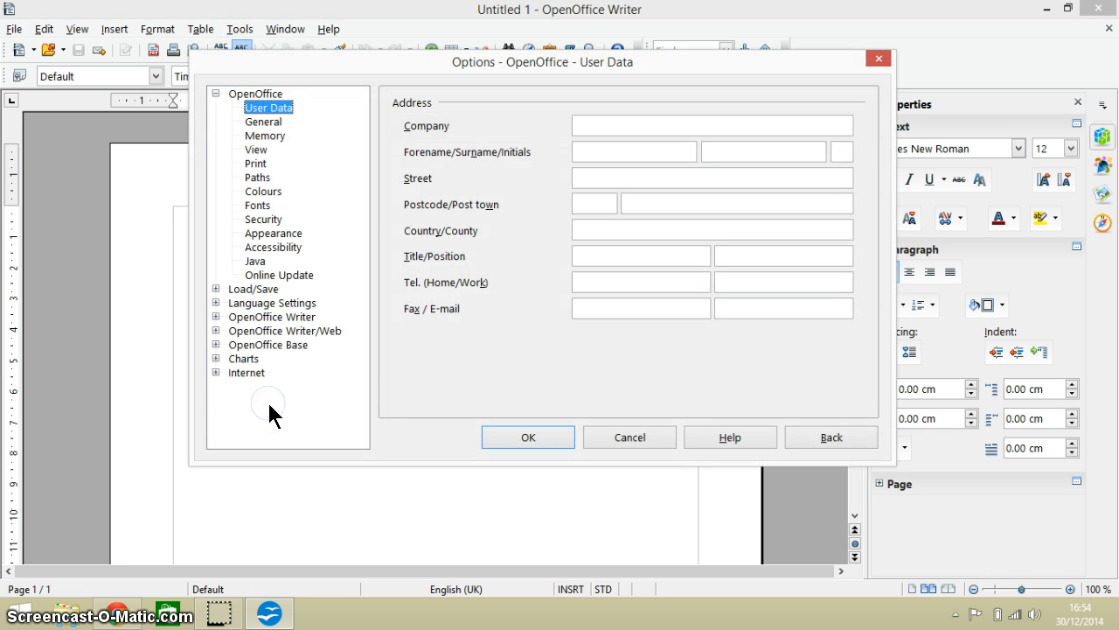
mouse_move(264, 161)
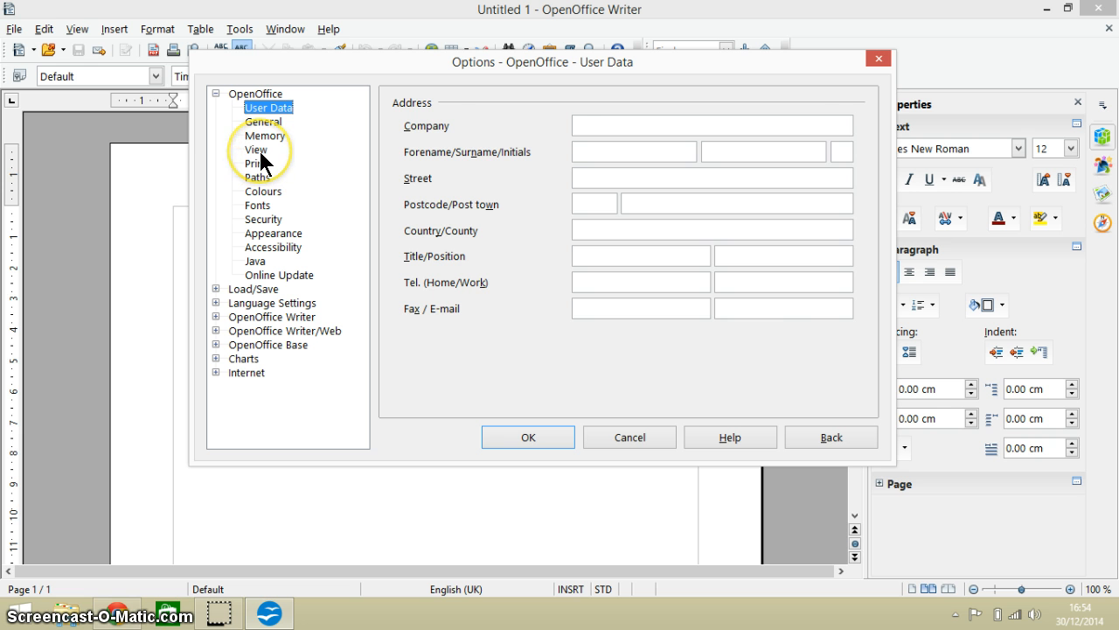
click(255, 149)
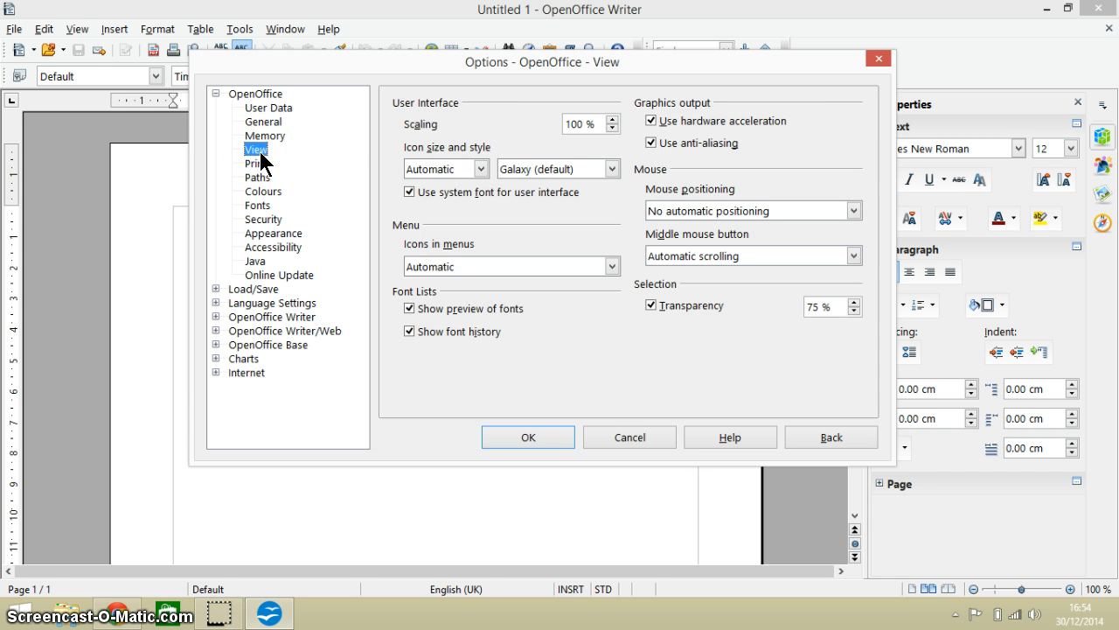
mouse_move(482, 175)
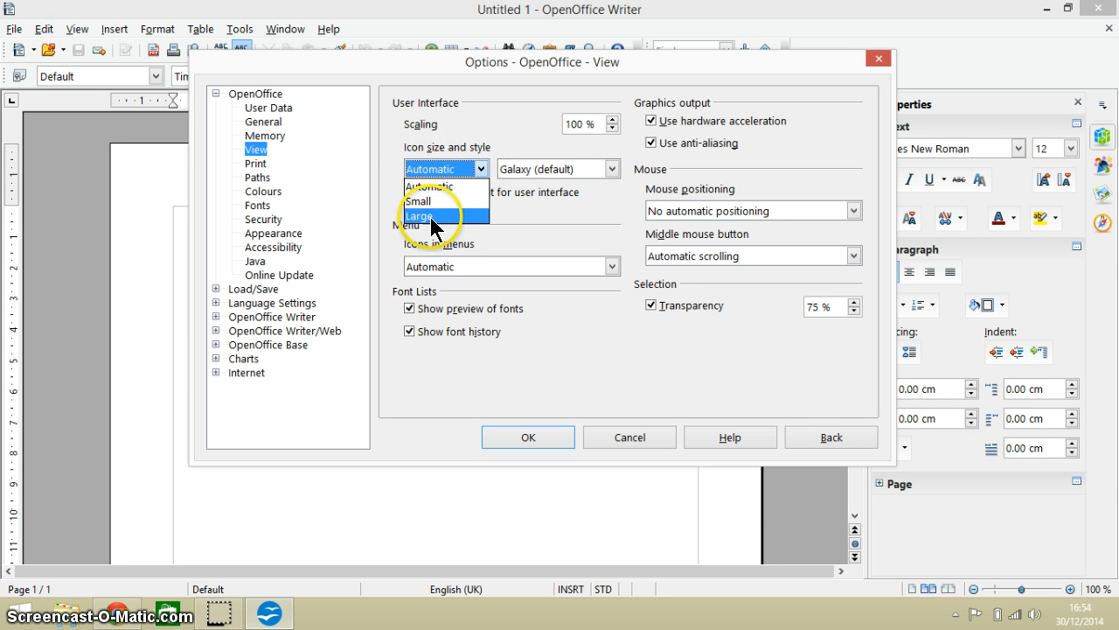
click(420, 216)
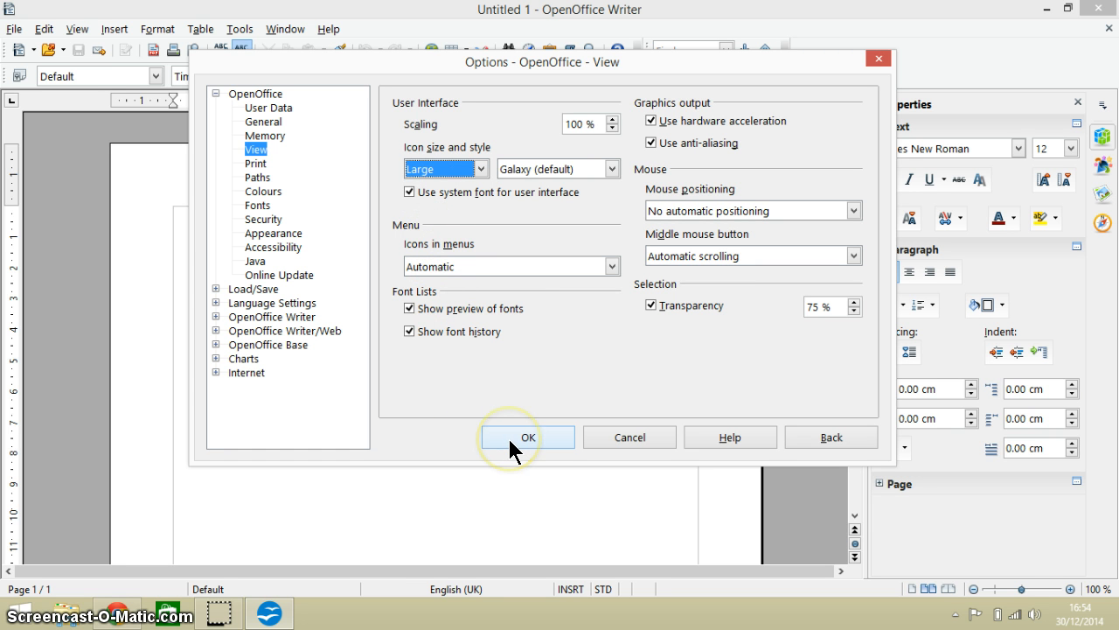
click(527, 436)
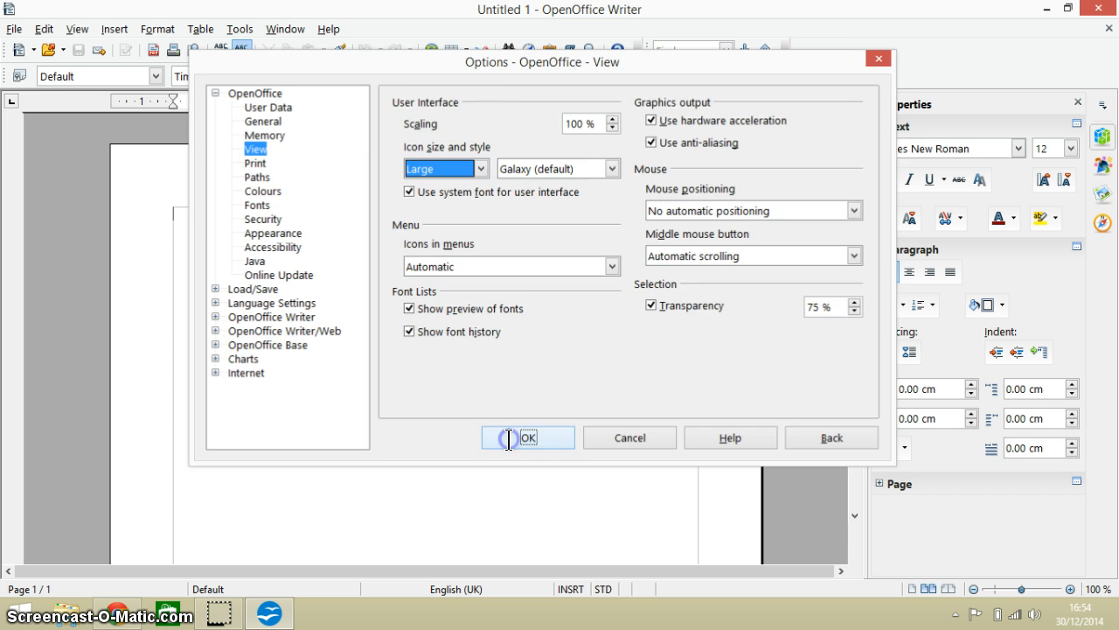
click(527, 437)
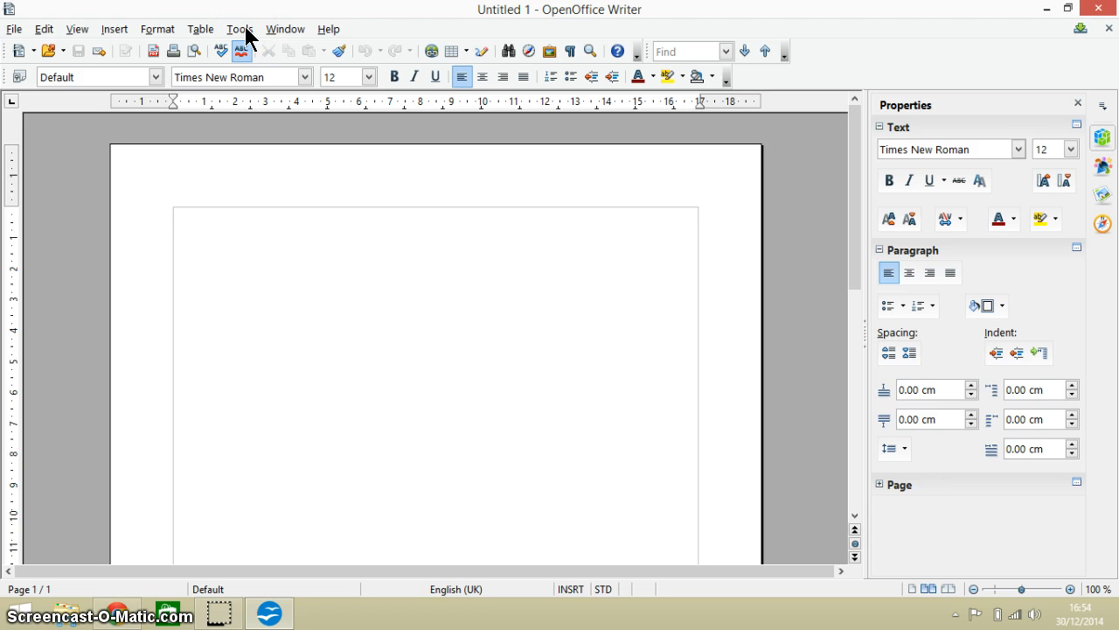
Step: Raise the user interface Scaling to 130 % in the View options and apply it
click(239, 29)
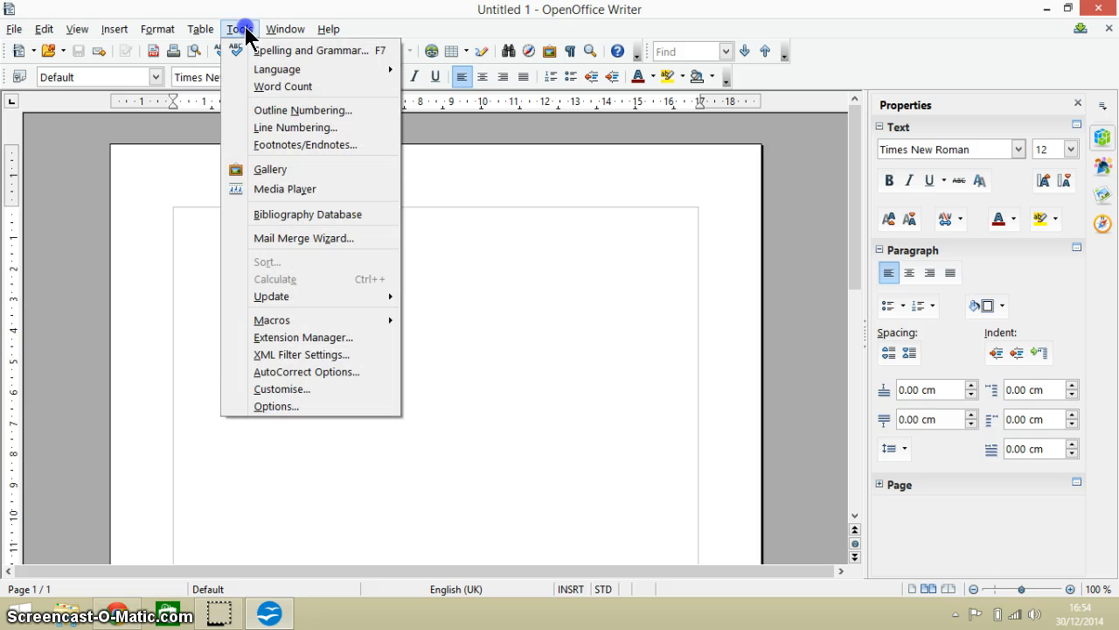
mouse_move(293, 413)
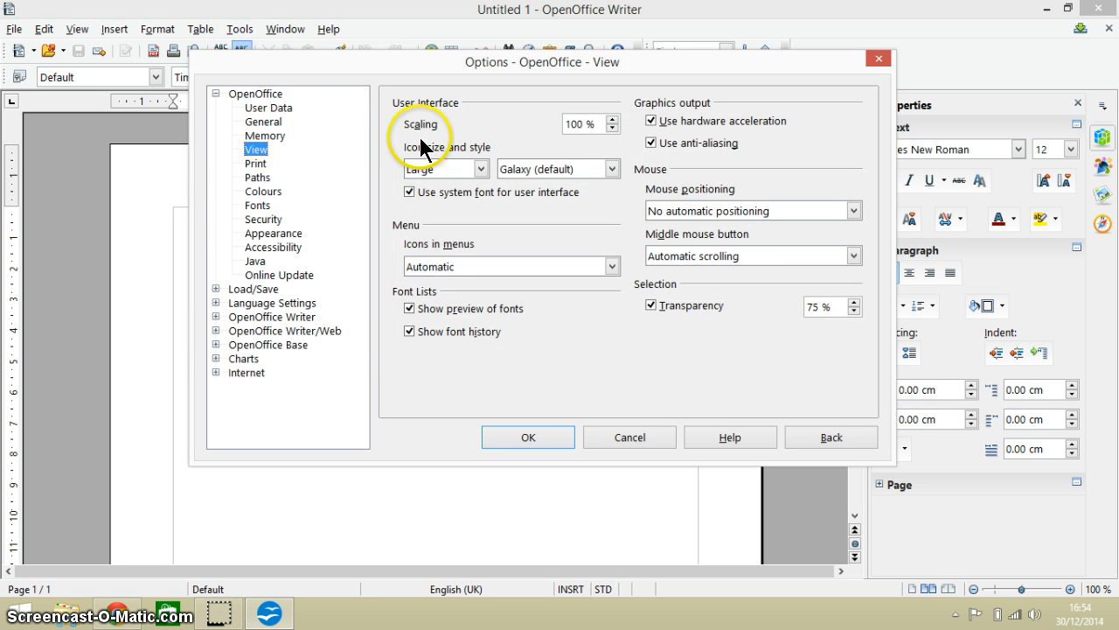
mouse_move(258, 157)
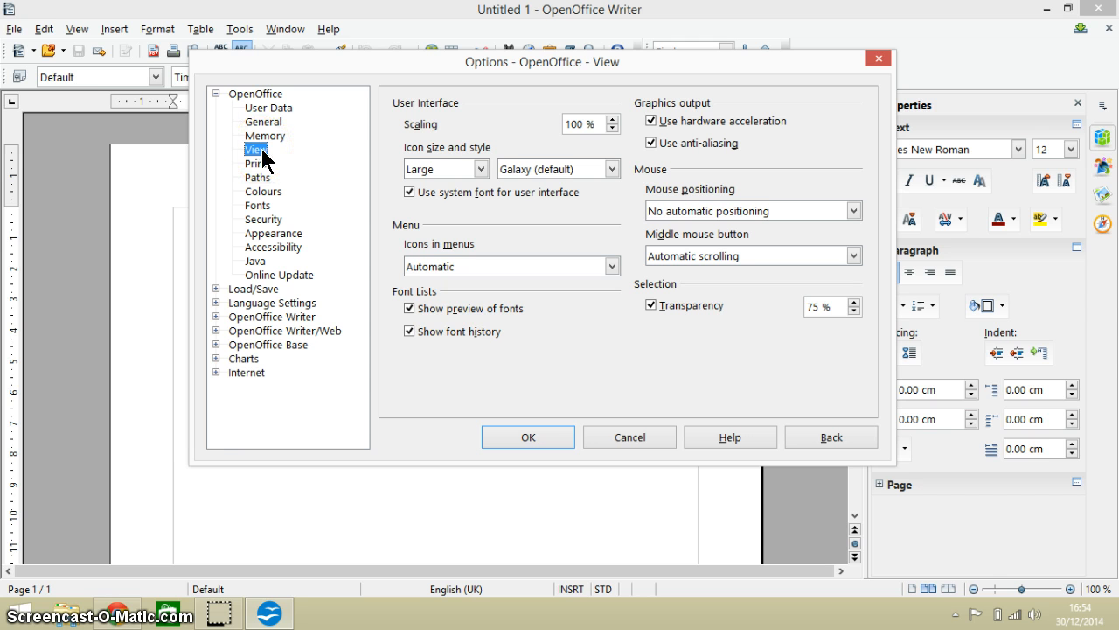
mouse_move(411, 143)
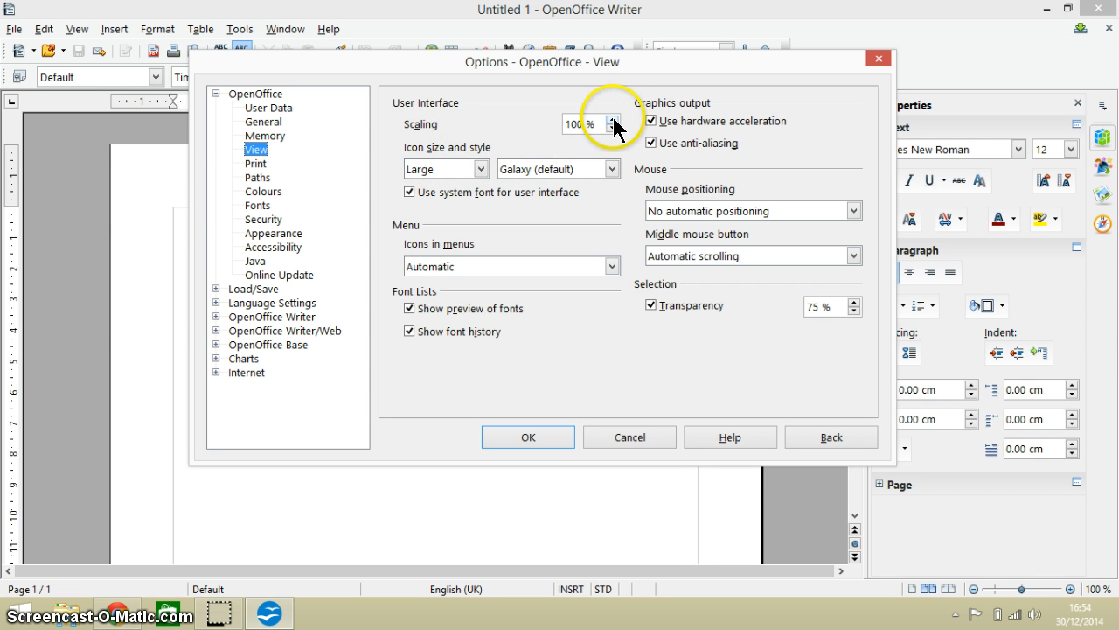
click(614, 119)
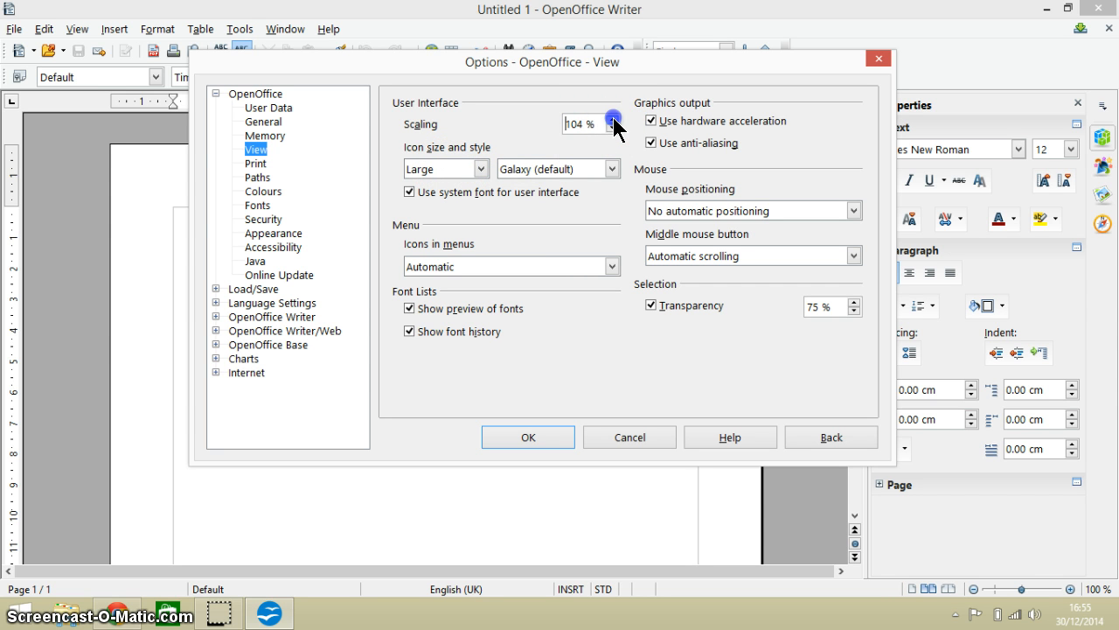
click(613, 118)
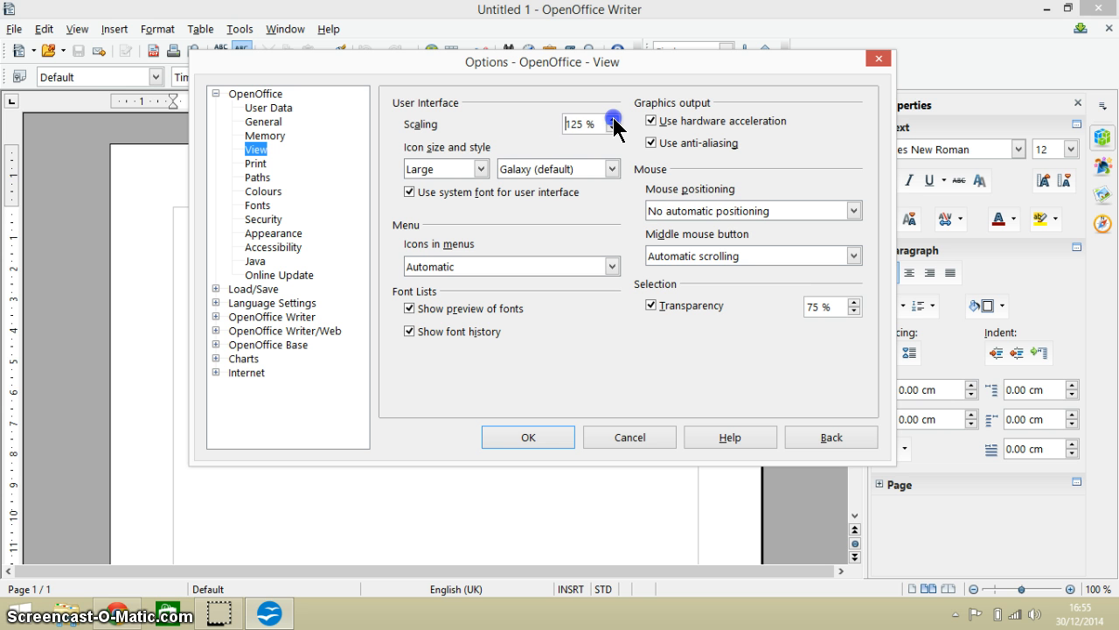
click(613, 118)
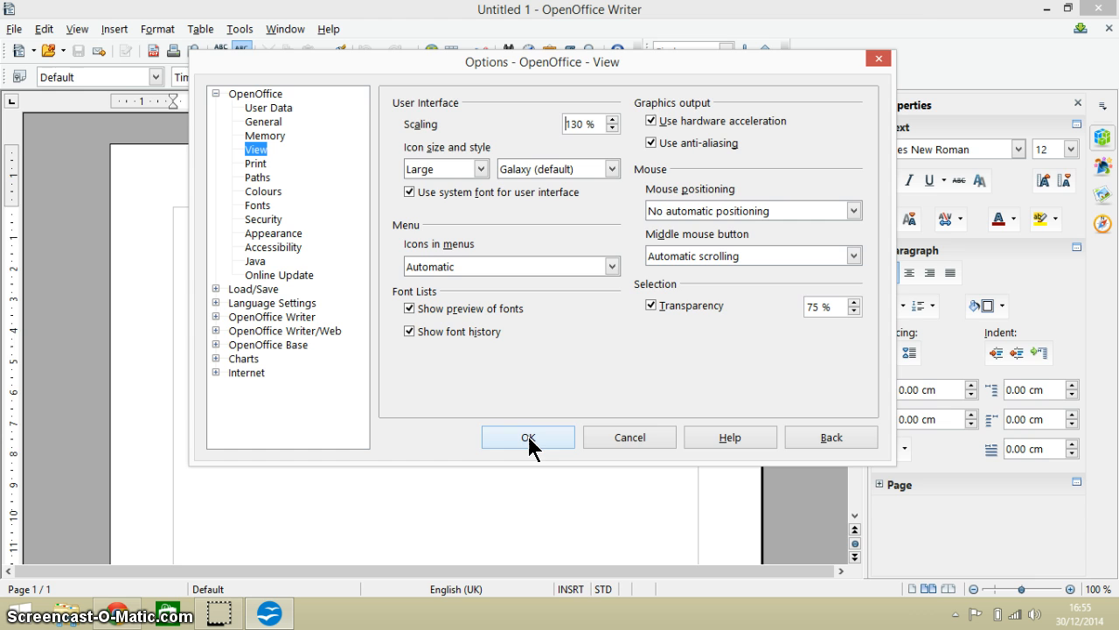
click(527, 436)
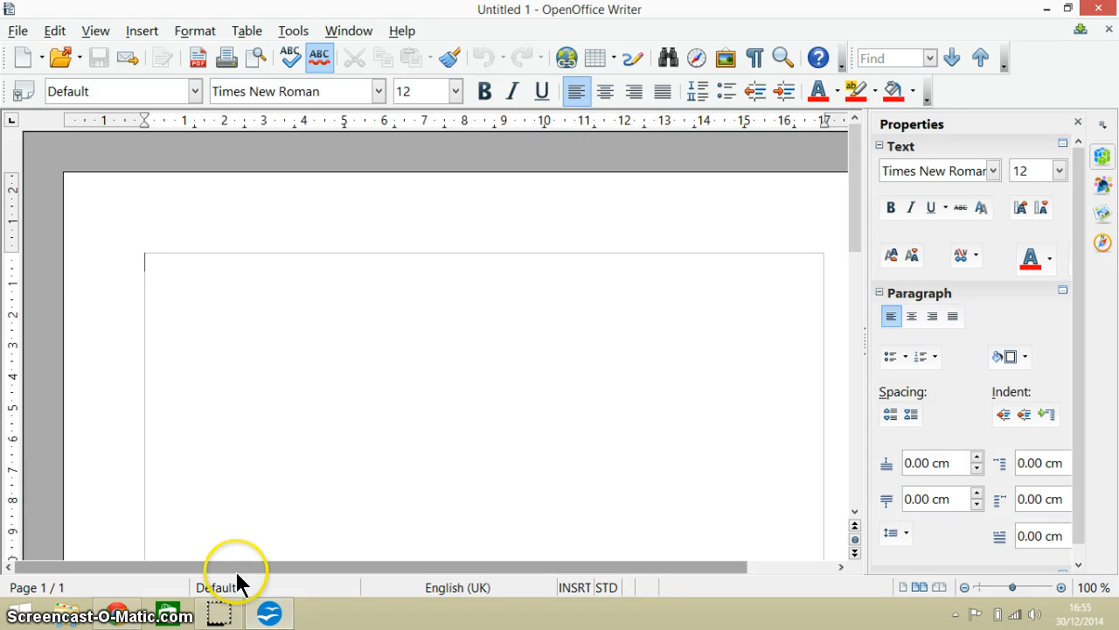
mouse_move(214, 509)
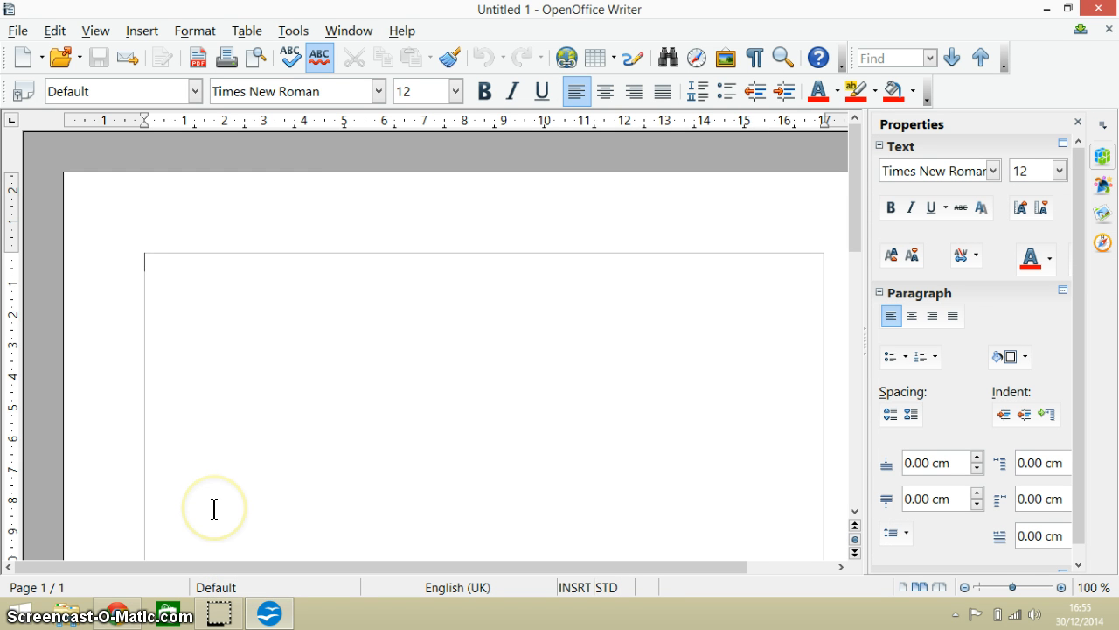
mouse_move(208, 586)
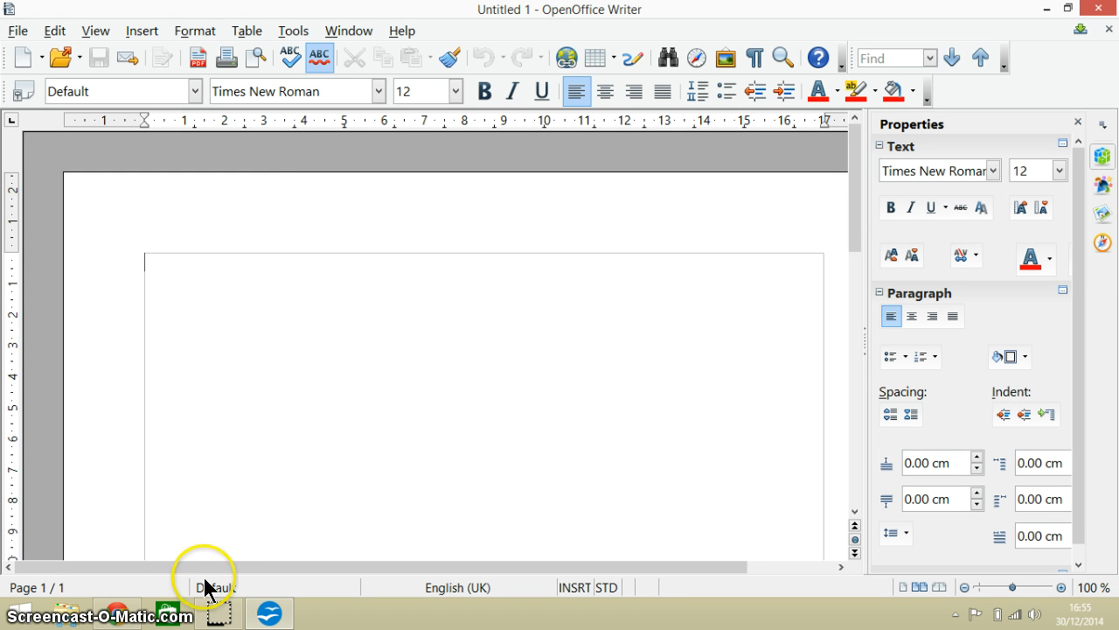